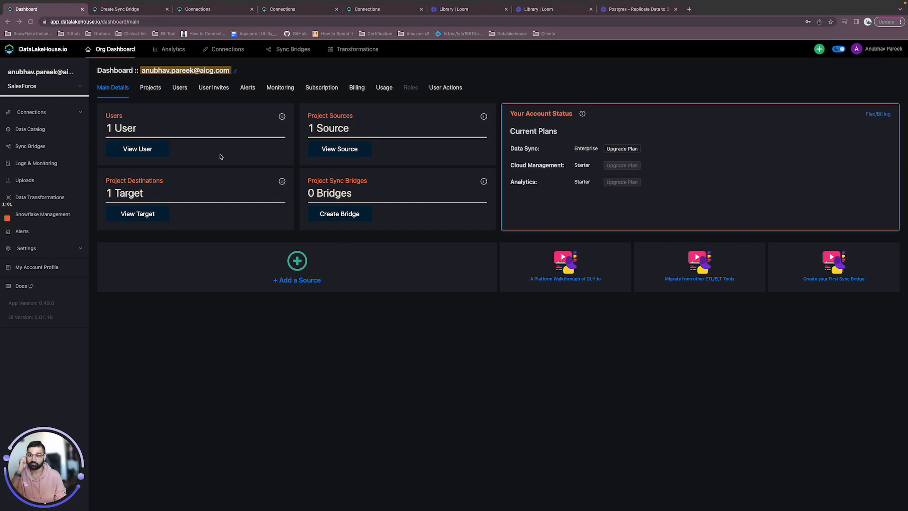
mouse_move(266, 232)
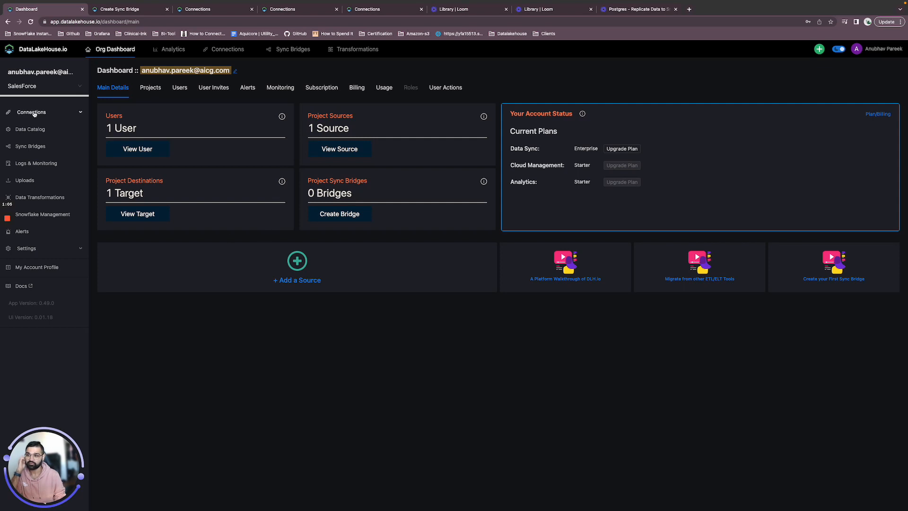
Expand Connections in the sidebar and open the Sources list showing sales_f
click(32, 112)
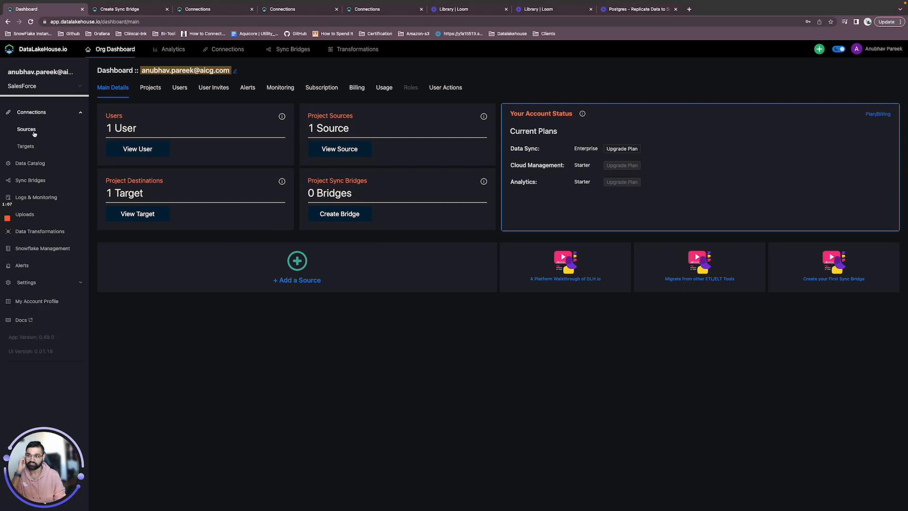
click(26, 129)
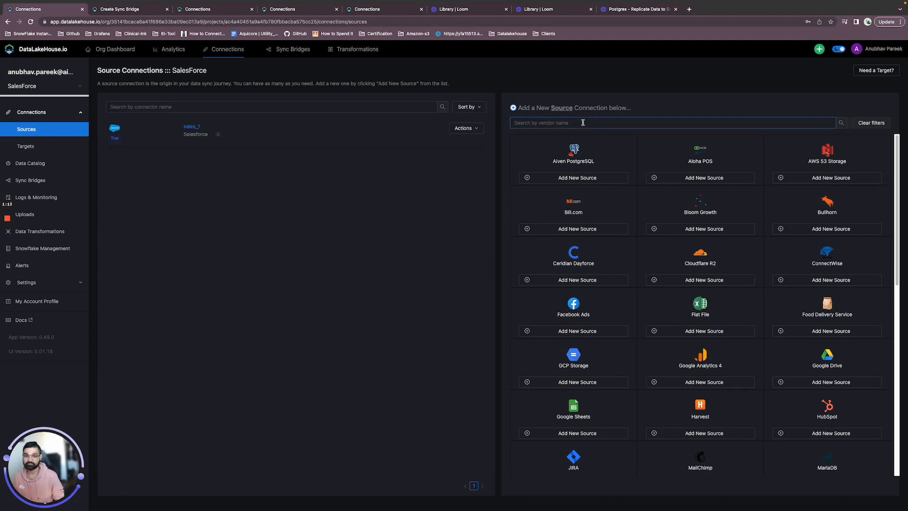
Search vendors for 'sa' and open the existing sales_f Salesforce connection
text(sales)
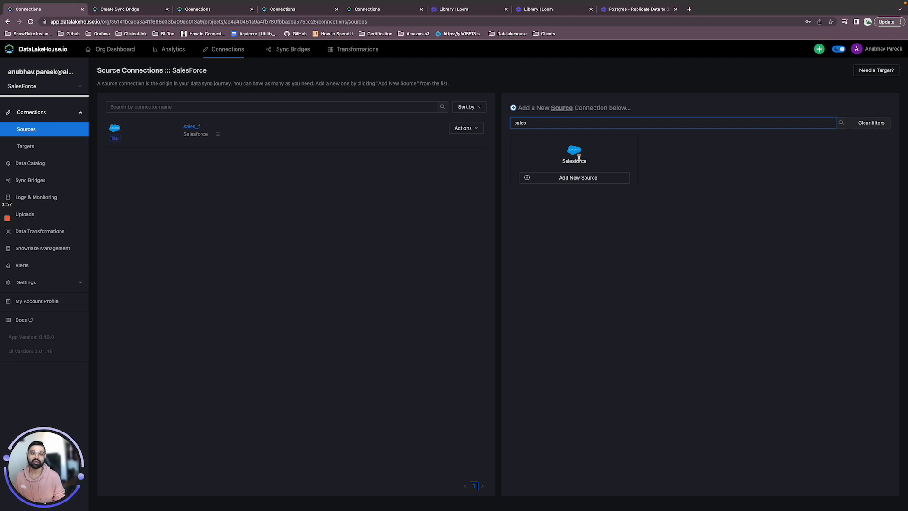
click(191, 126)
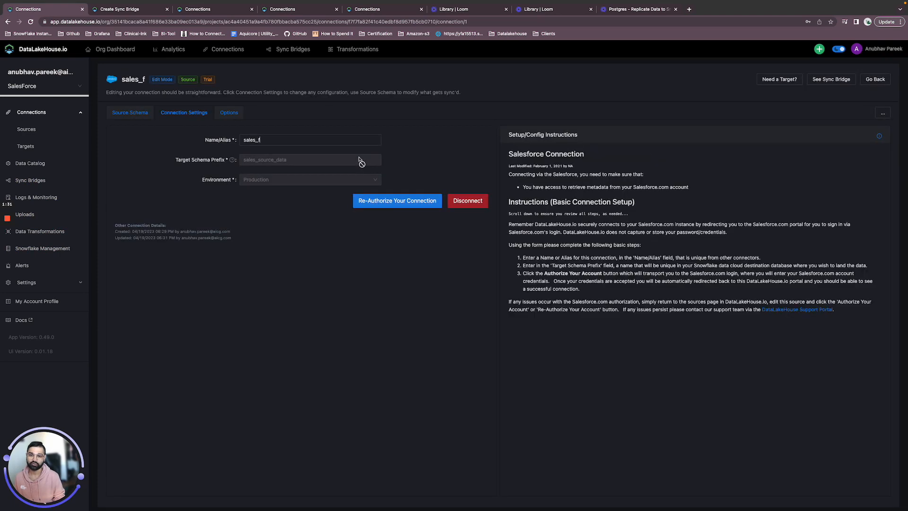
click(310, 139)
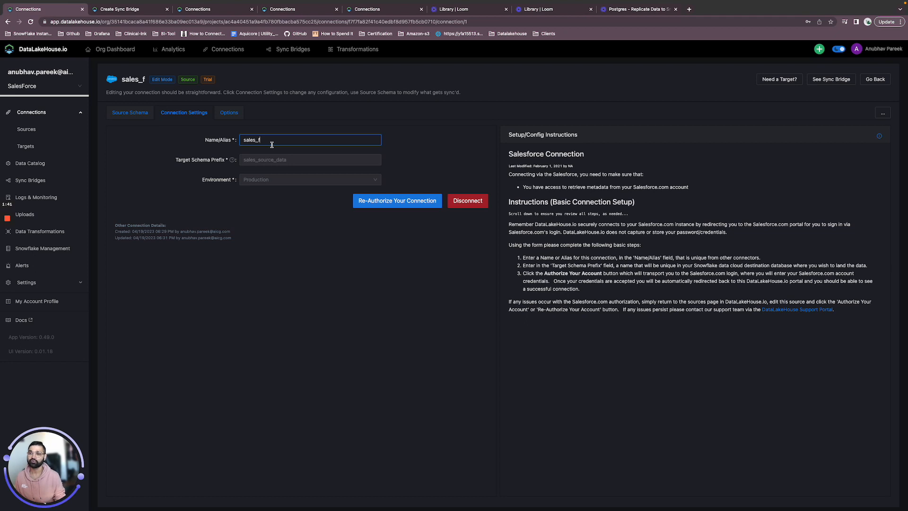
mouse_move(273, 167)
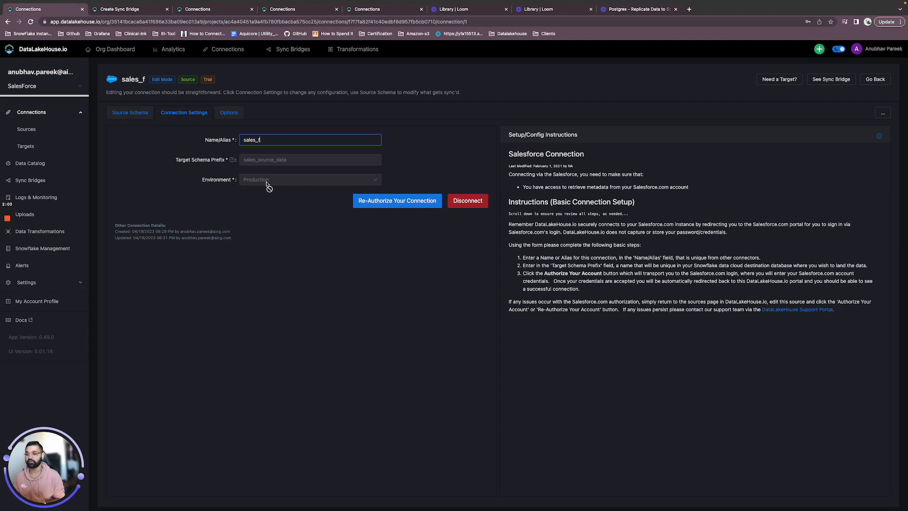
mouse_move(268, 185)
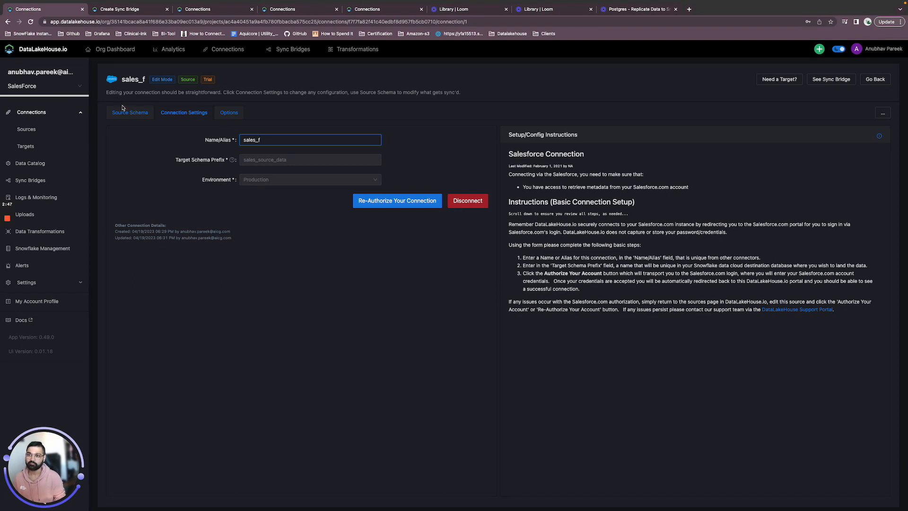
Load the SALES_F source schema and enable its 336 tables for sync
click(129, 112)
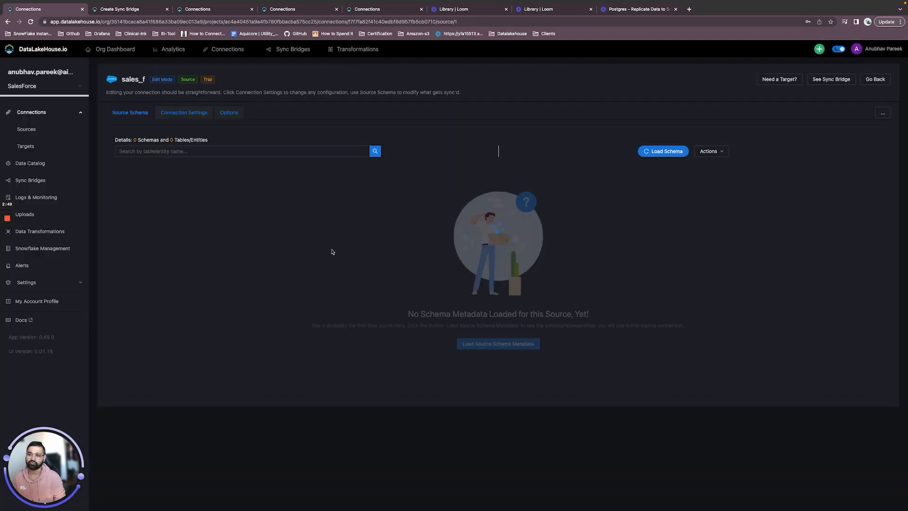
click(663, 151)
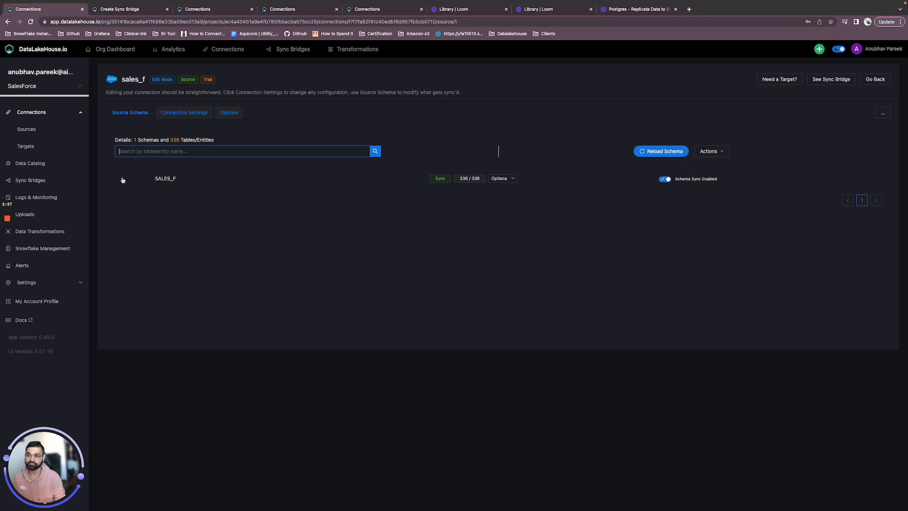
click(121, 178)
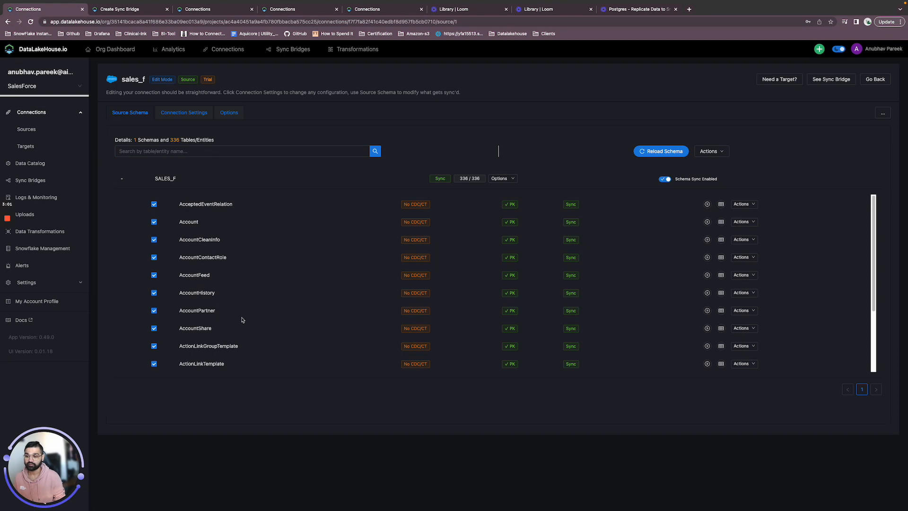
mouse_move(184, 219)
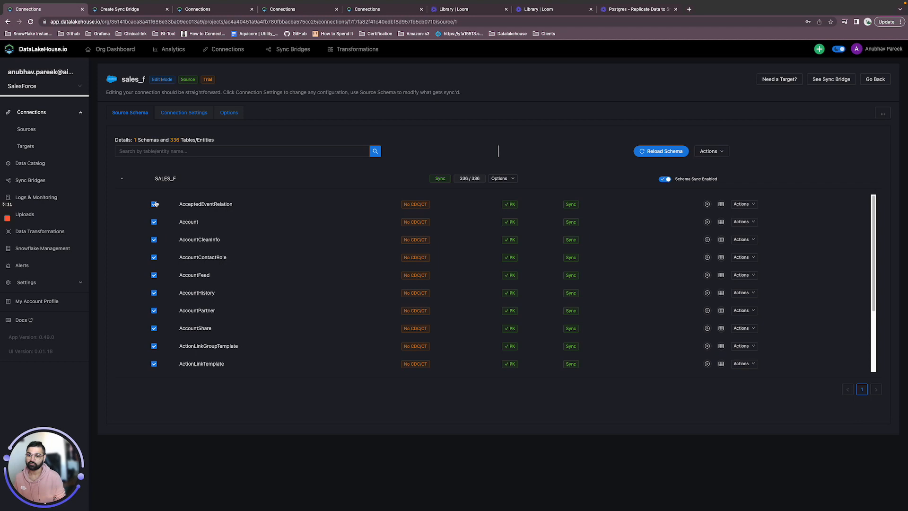
click(155, 204)
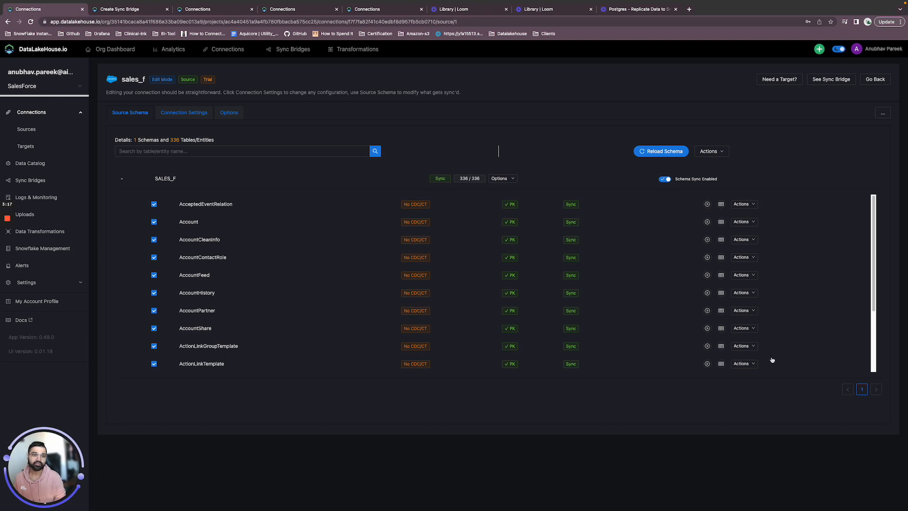
mouse_move(721, 204)
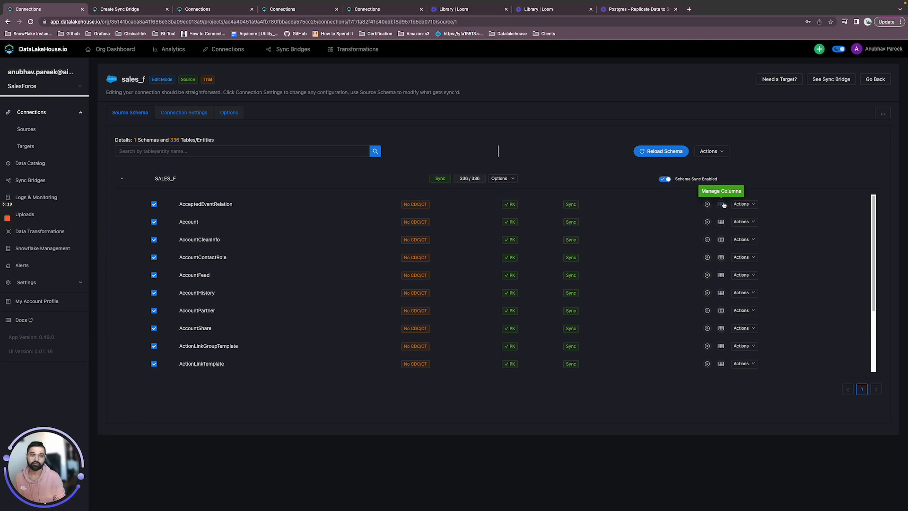
click(720, 203)
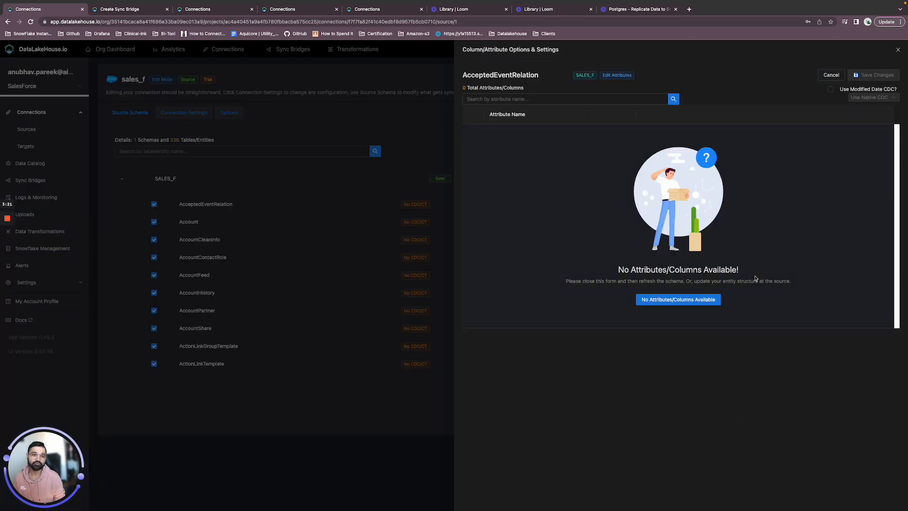
click(677, 299)
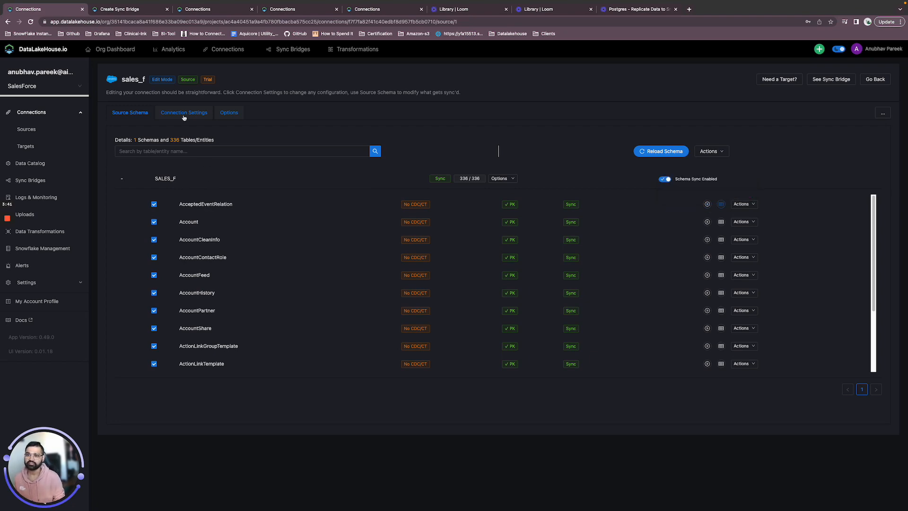
Switch to Targets to list the snowflake_target connection
click(184, 112)
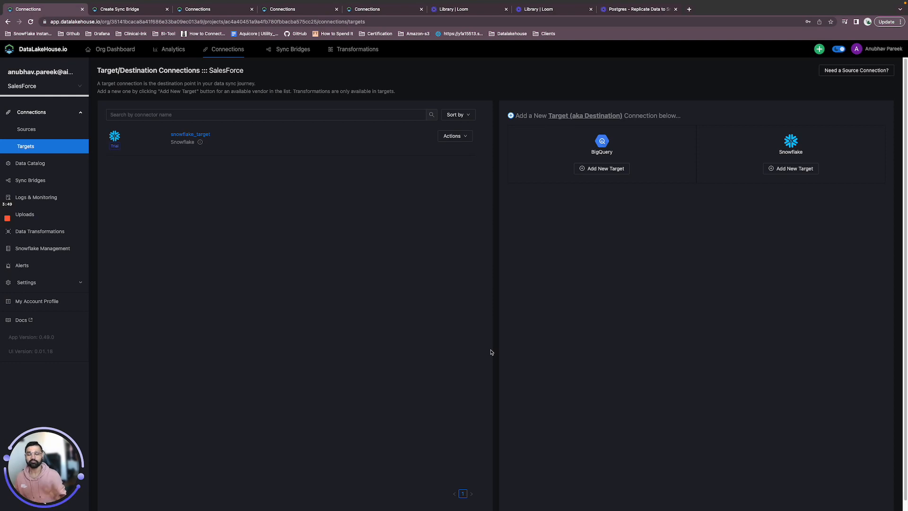
mouse_move(509, 352)
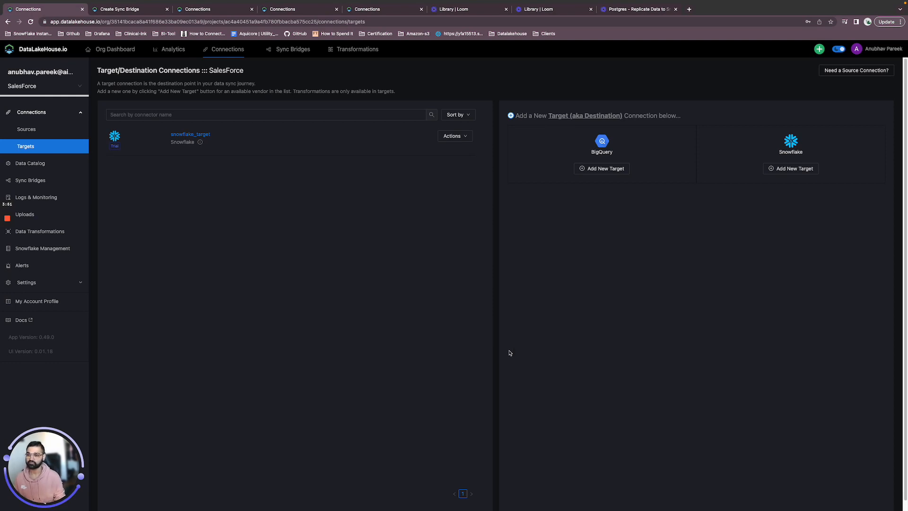
Open snowflake_target to view its ANUBHAV_SANDBOX, DATALAKEHOUSE_WH and DLH_TEST settings
click(190, 134)
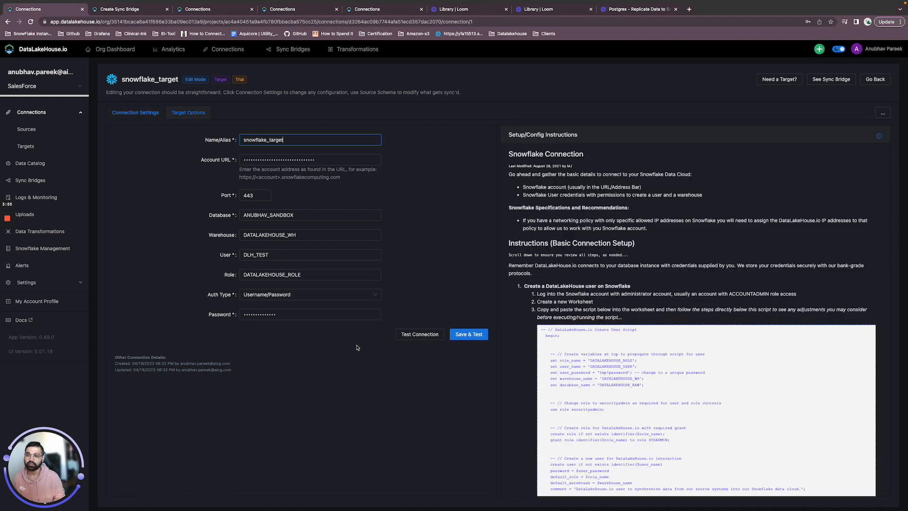
mouse_move(358, 348)
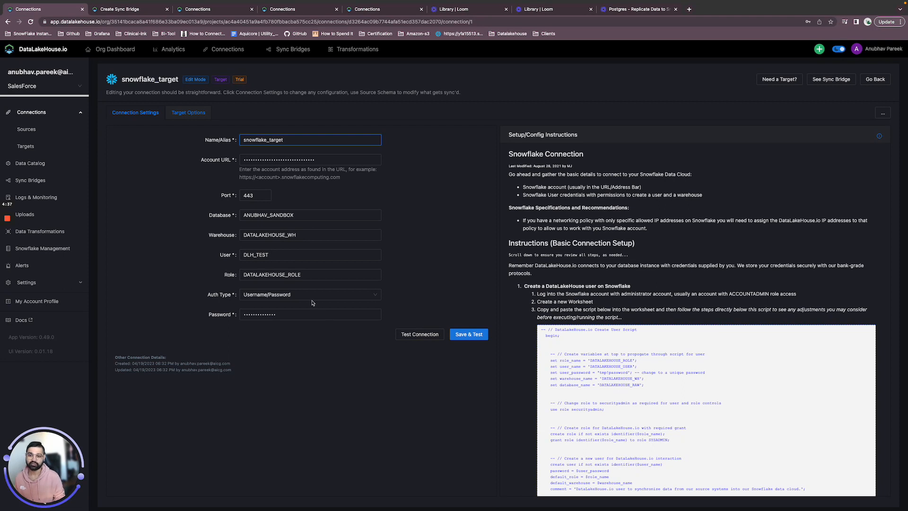
click(309, 294)
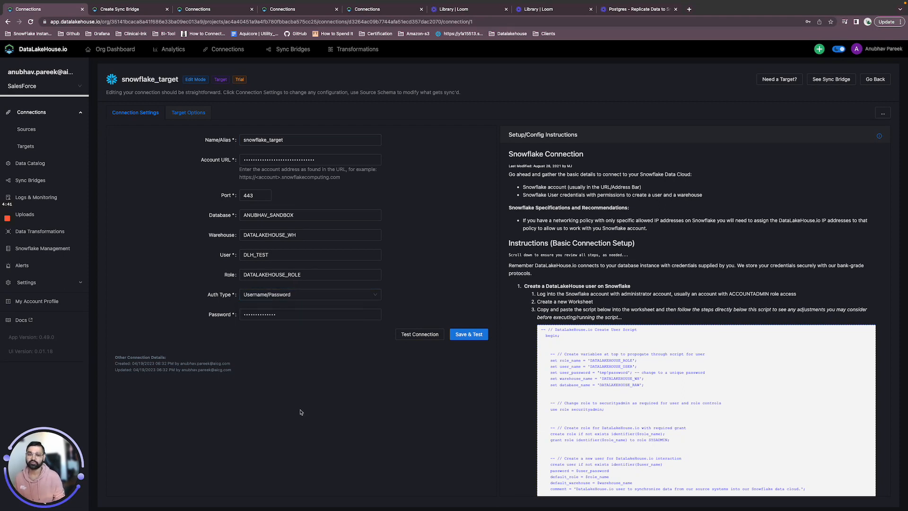
Save and test snowflake_target, passing host, database and schema access checks
click(469, 334)
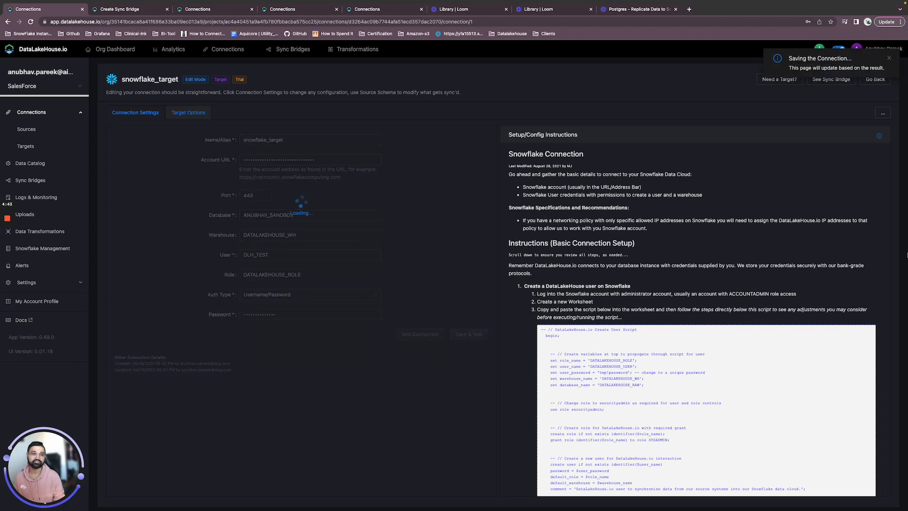
click(468, 333)
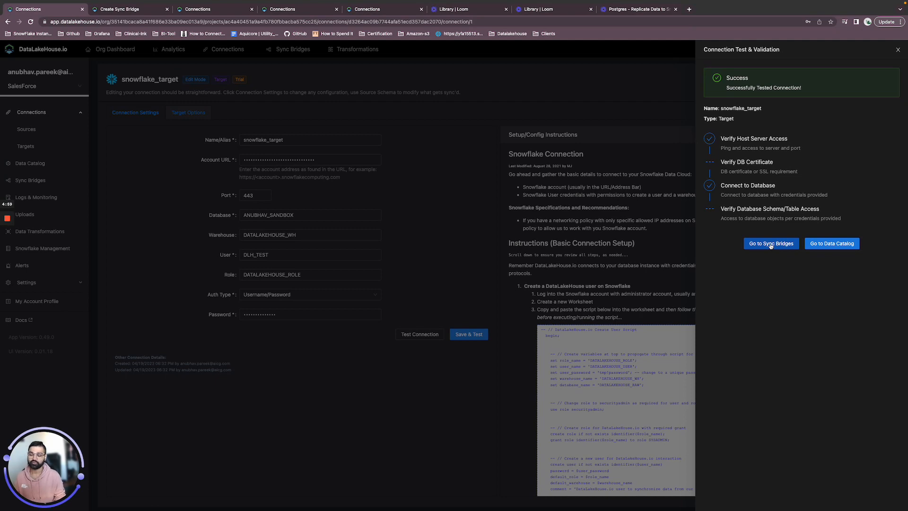
Start a sync bridge named Sales_Test_Sync, then switch to the SalesForce project
click(771, 243)
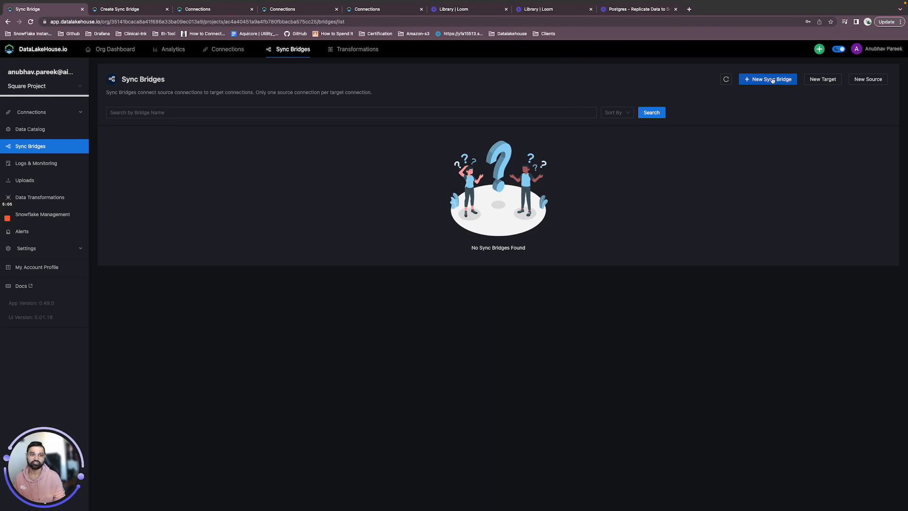
click(768, 79)
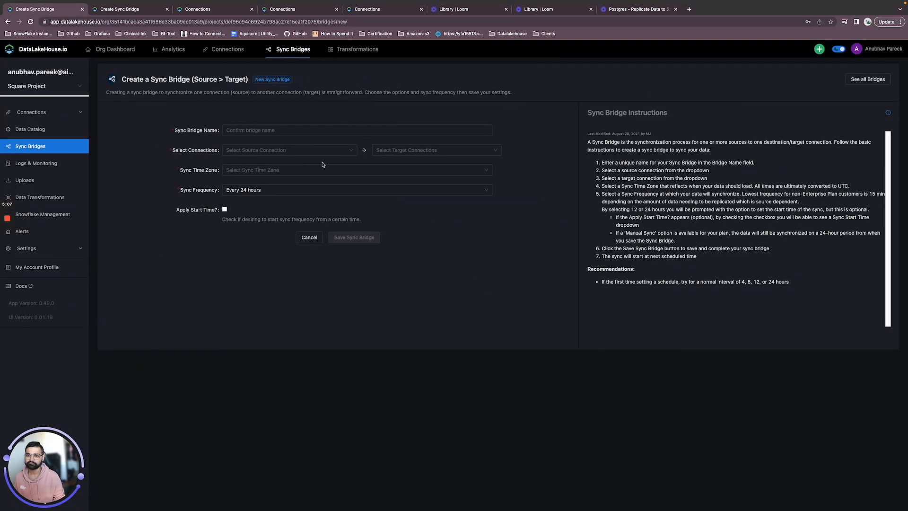
text(Sales)
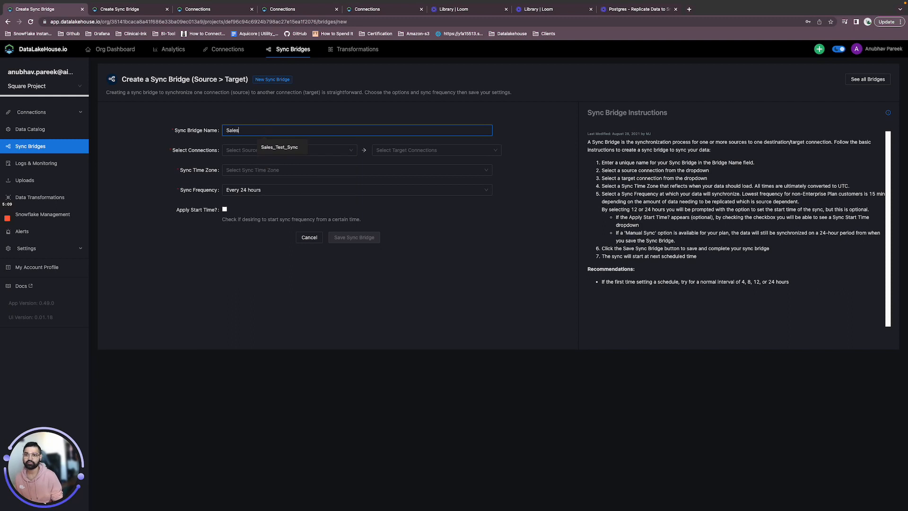
click(279, 147)
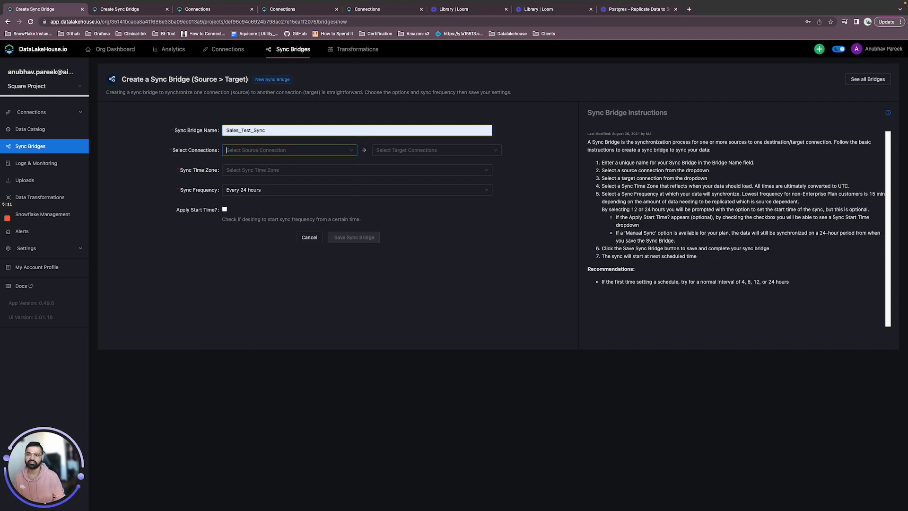
click(288, 150)
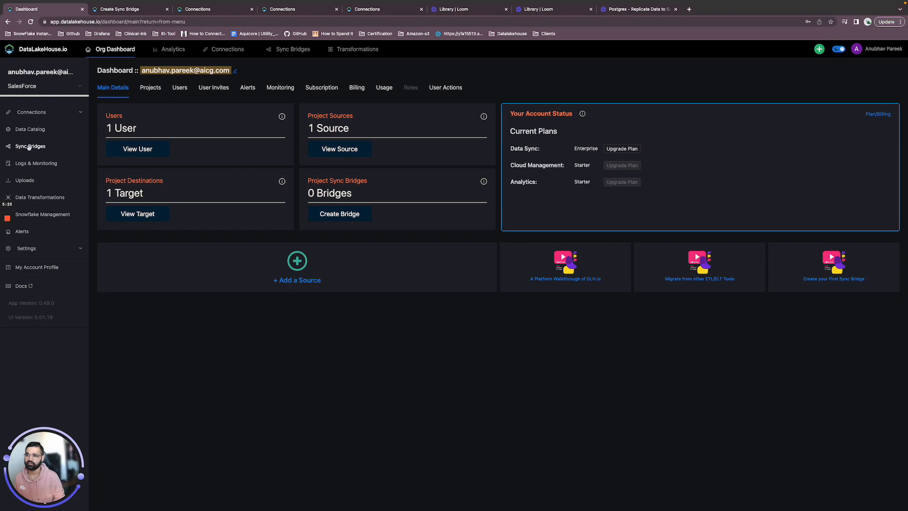
Create new bridge Sales_Test_Sync with source sales_f and target snowflake_target
click(30, 146)
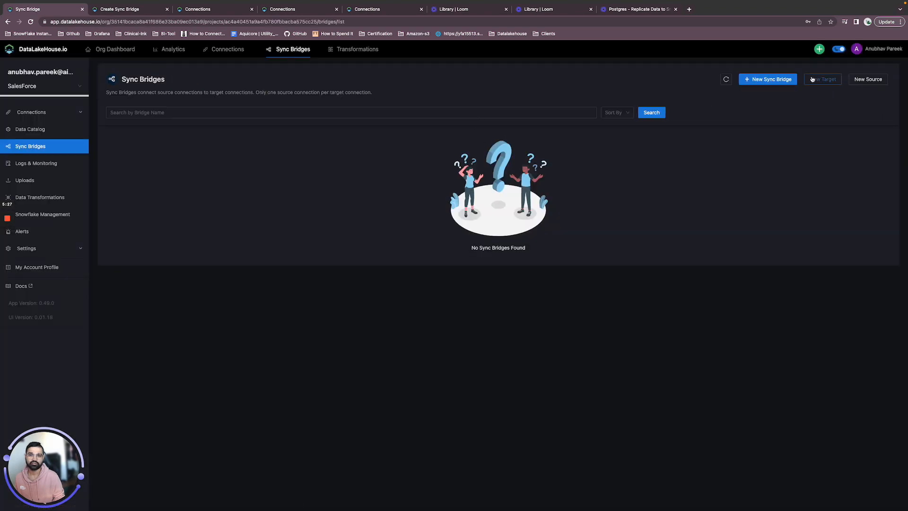
click(767, 79)
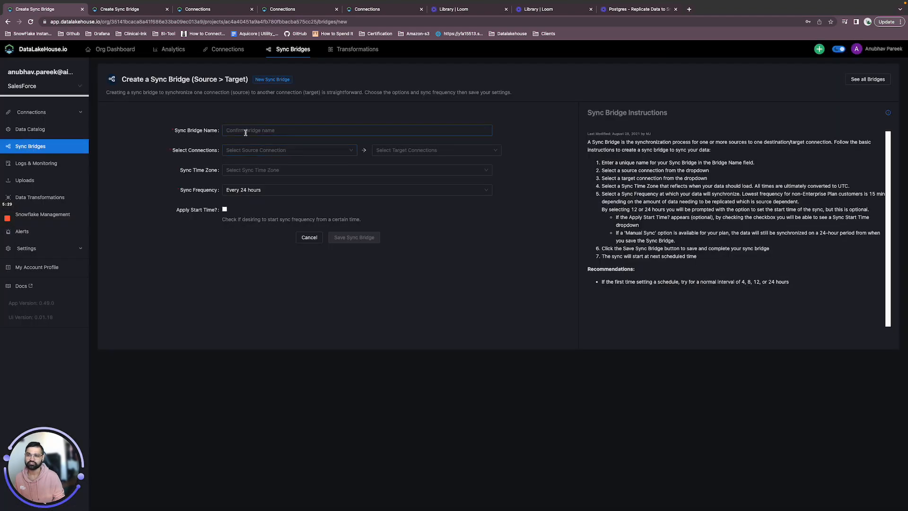
text(Sales_)
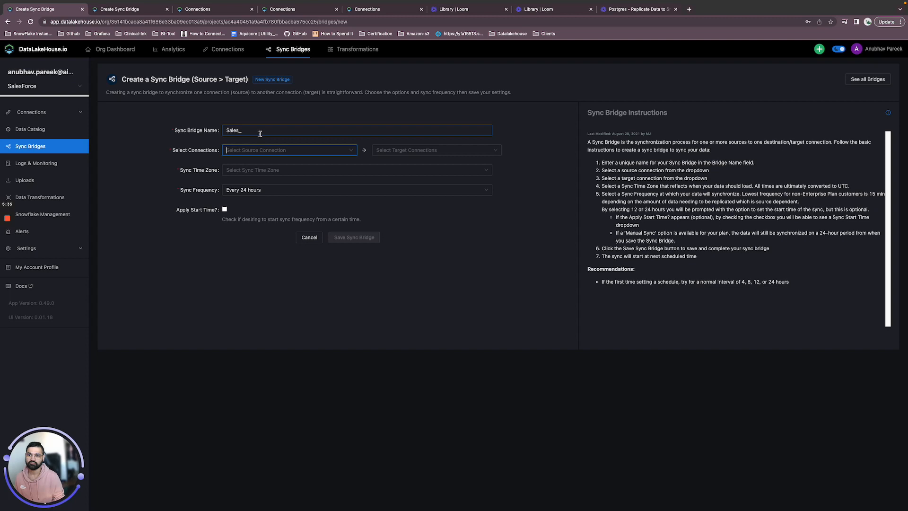
click(288, 150)
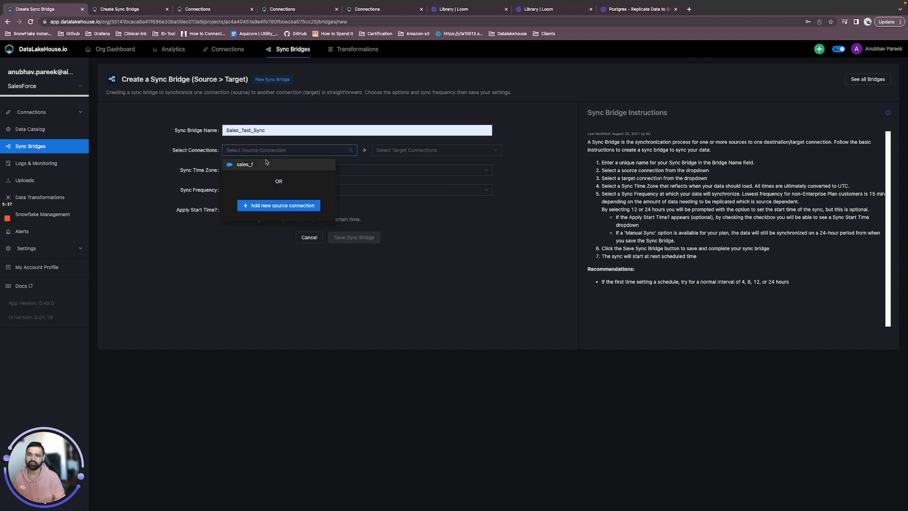
click(244, 164)
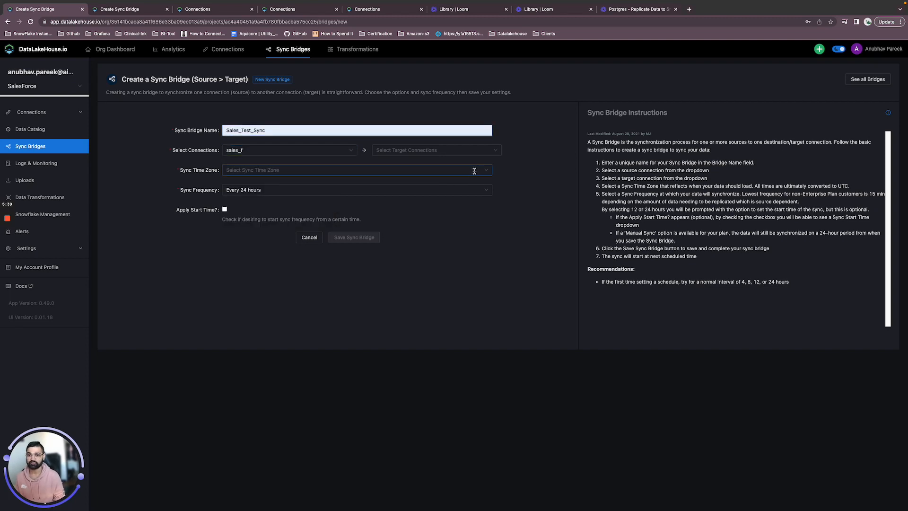
click(436, 150)
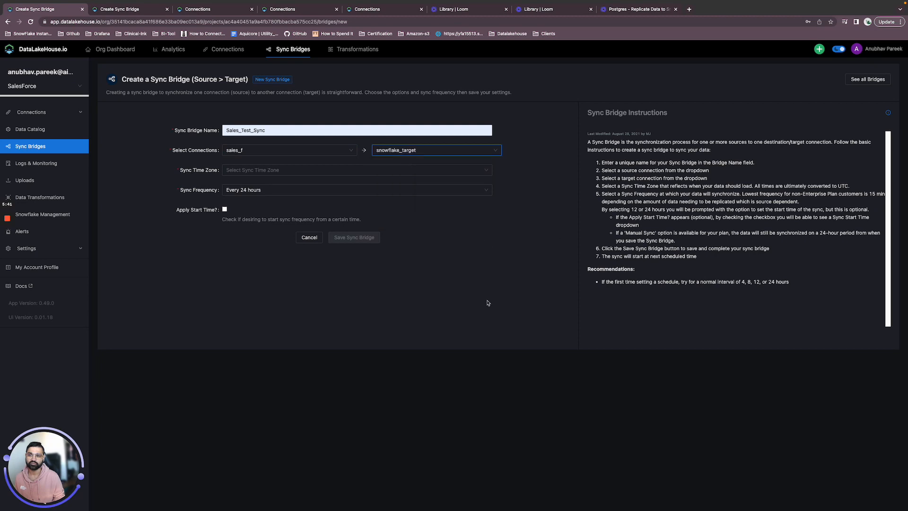
click(357, 170)
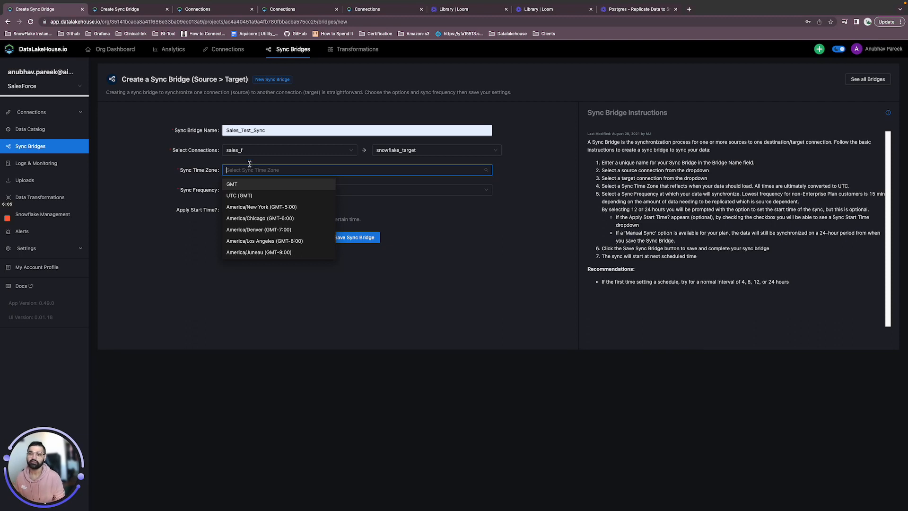
Set sync time zone to UTC (GMT) and frequency to every 24 hours
click(239, 195)
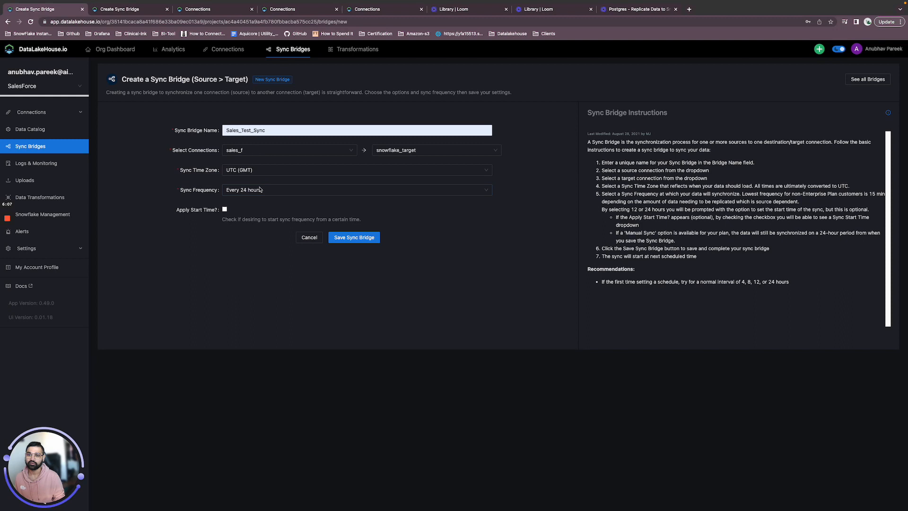
click(355, 189)
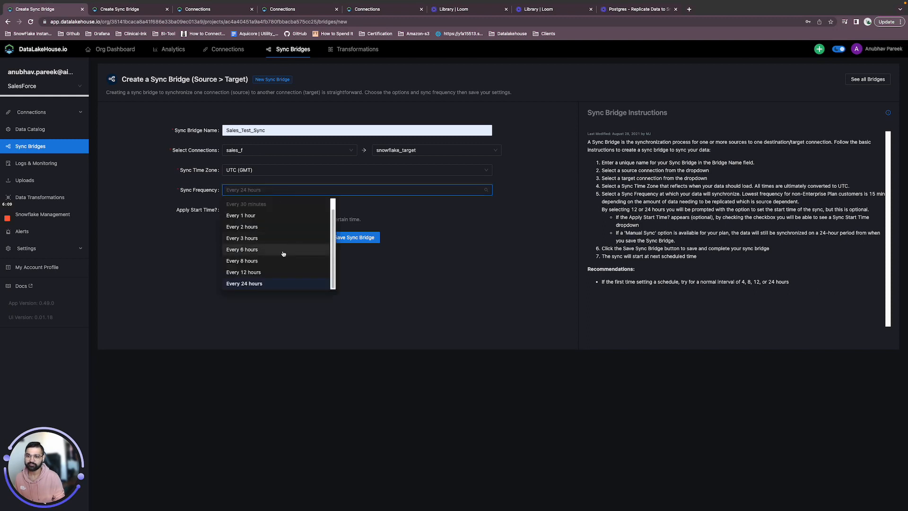
mouse_move(283, 249)
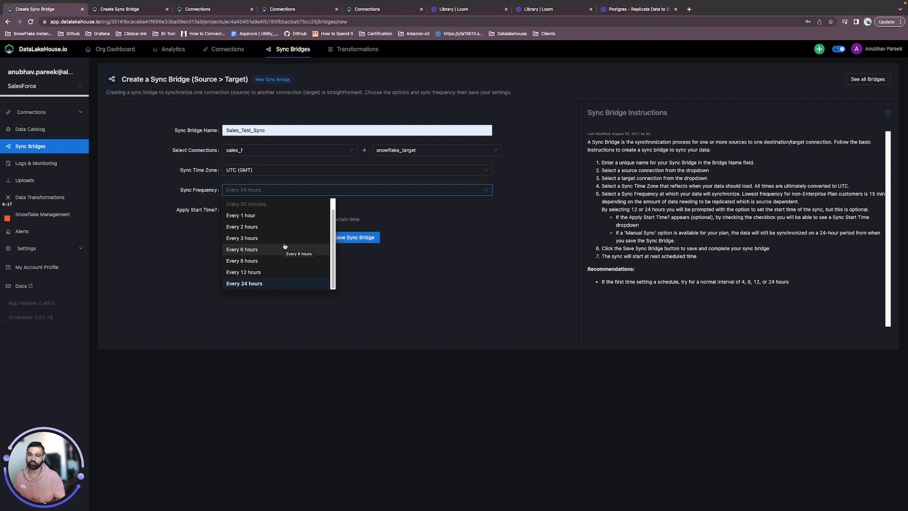
mouse_move(242, 237)
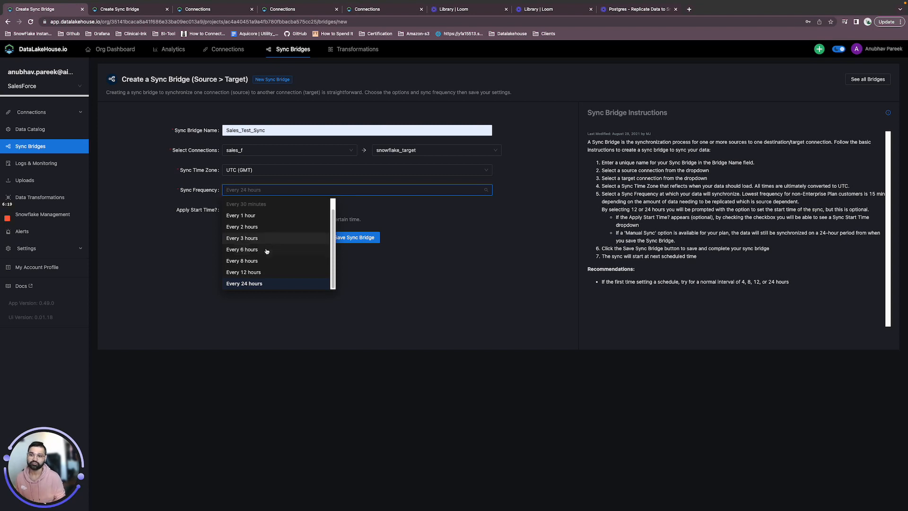
click(244, 283)
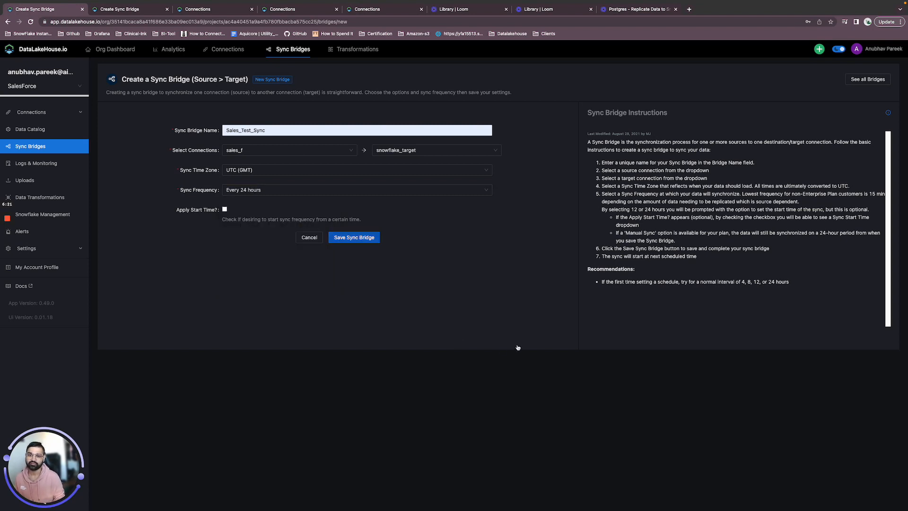
Save Sales_Test_Sync so it appears enabled, 24H and idle in the list
click(353, 237)
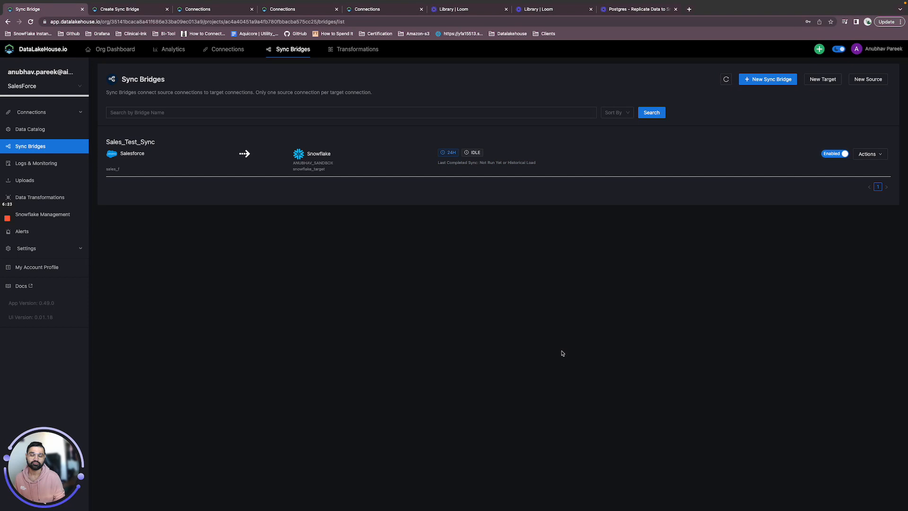
mouse_move(258, 148)
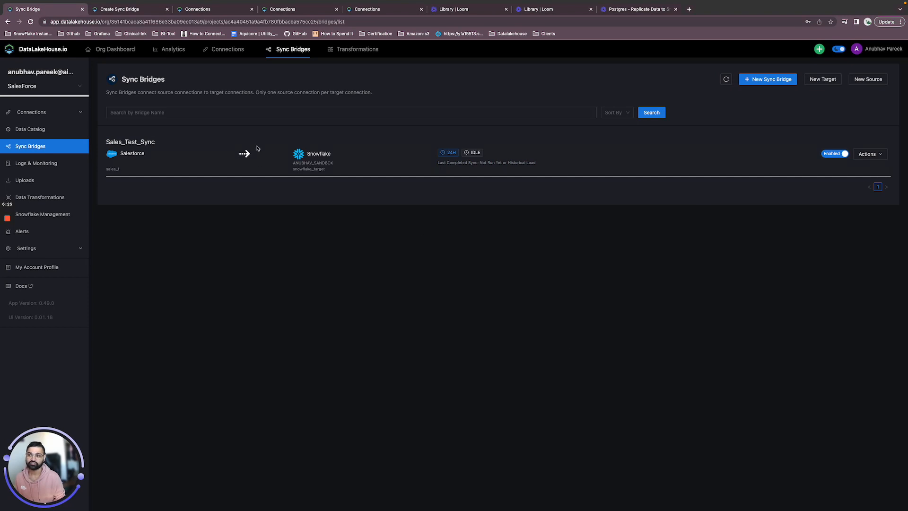
mouse_move(648, 80)
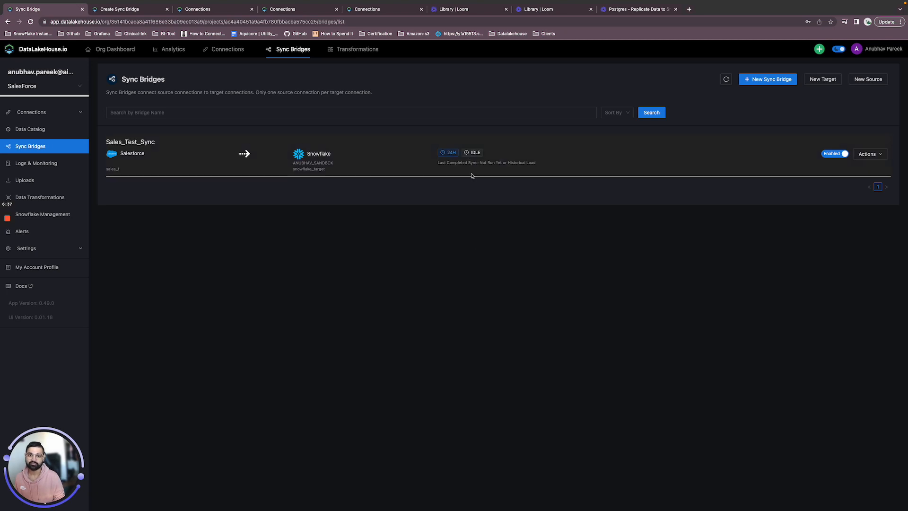
mouse_move(500, 190)
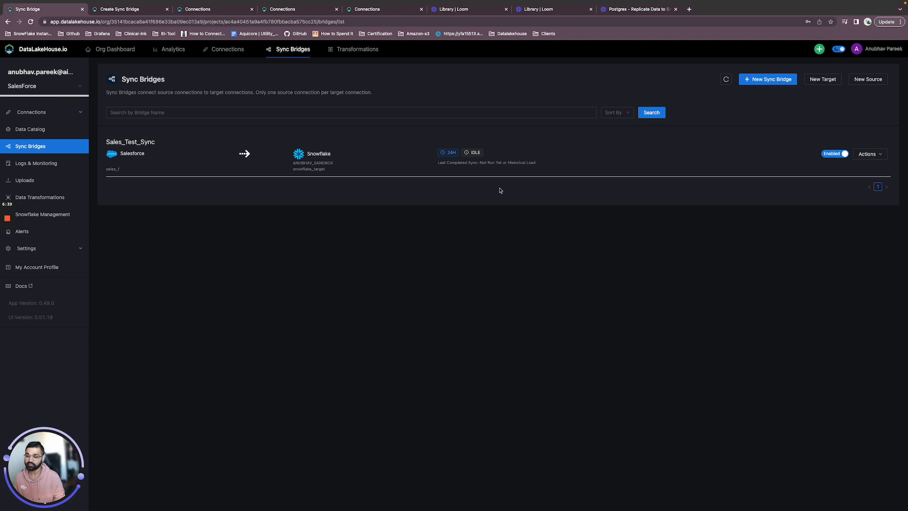
mouse_move(552, 190)
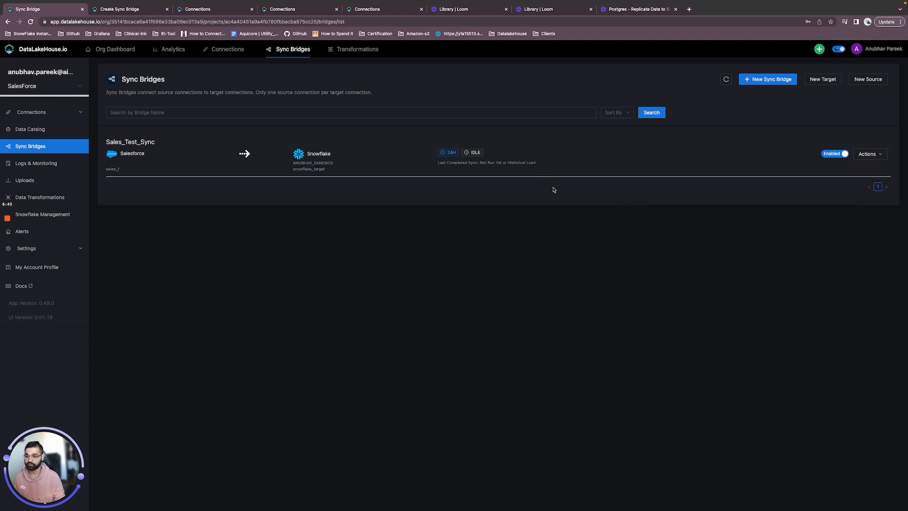
Open the Actions menu for Sales_Test_Sync to reveal edit, idle, run now, pause and re-sync options
click(868, 154)
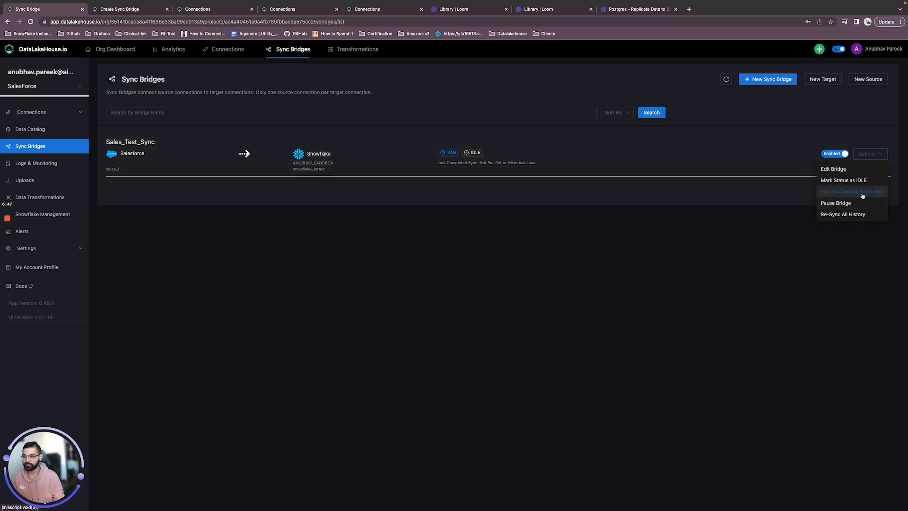
mouse_move(658, 271)
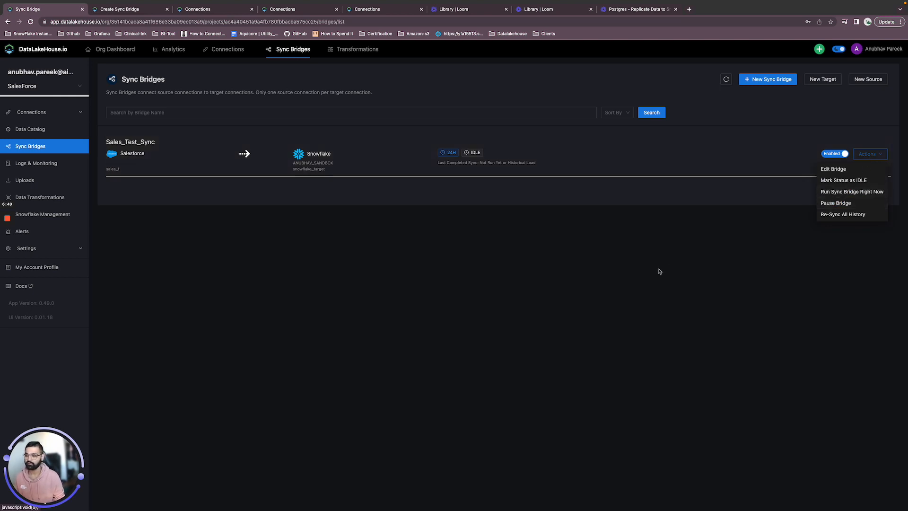
mouse_move(662, 264)
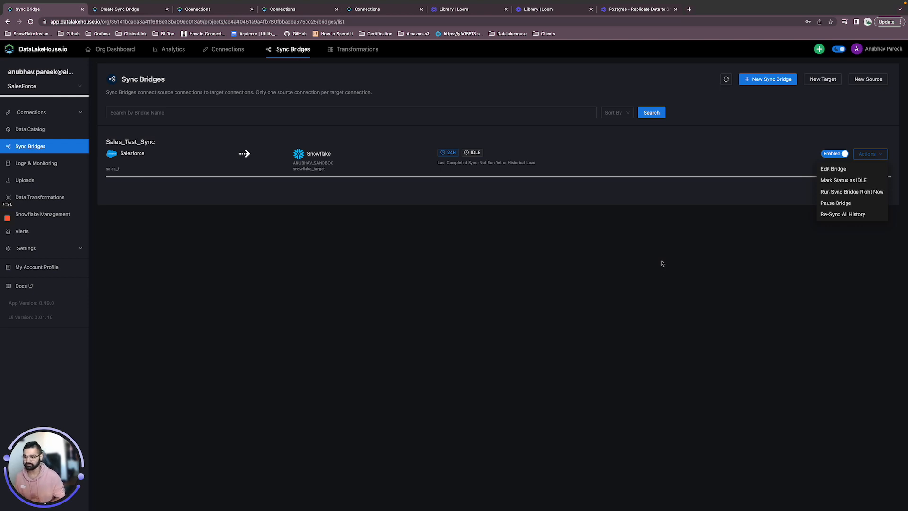
mouse_move(28, 231)
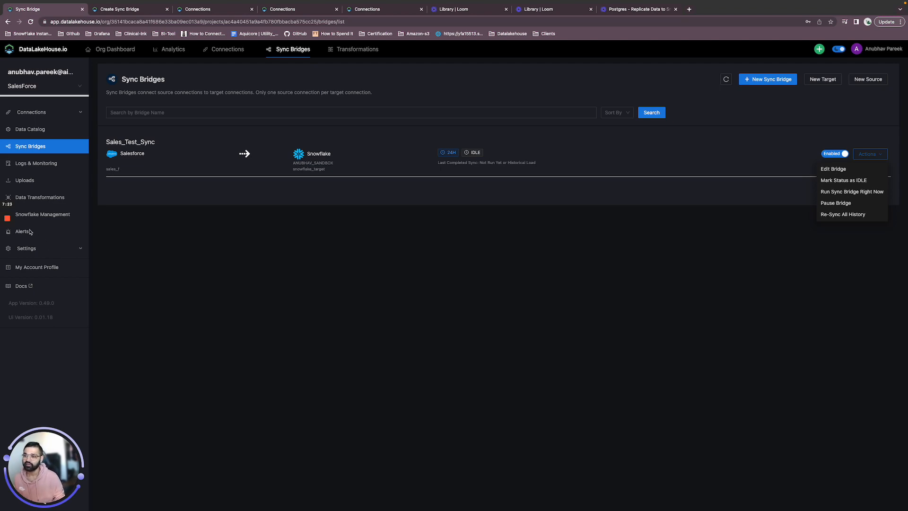